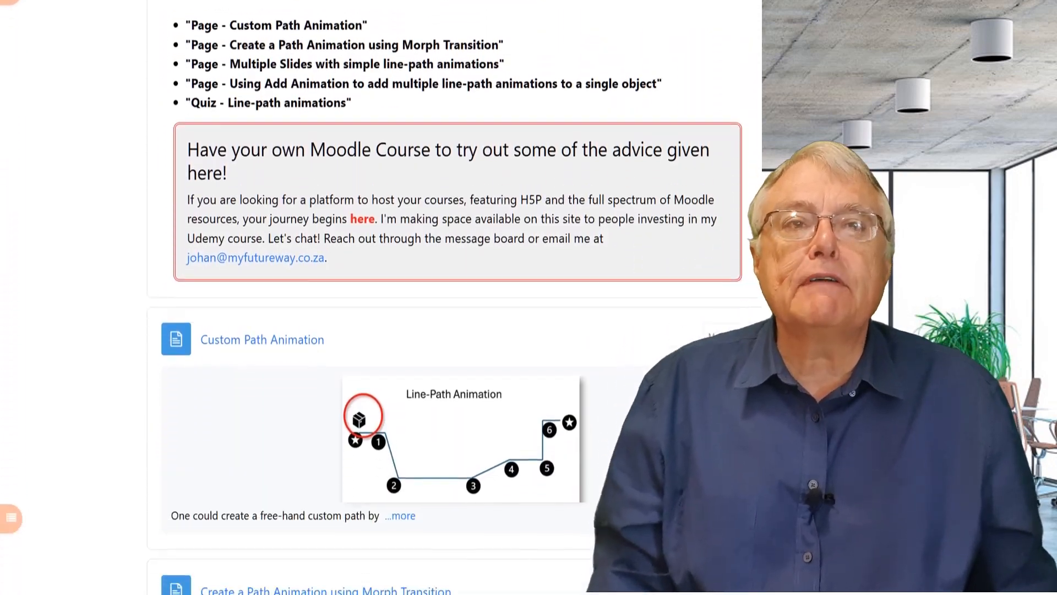
Step: Scroll the Moodle course page past the lesson list before switching to PowerPoint
scroll(down, 3)
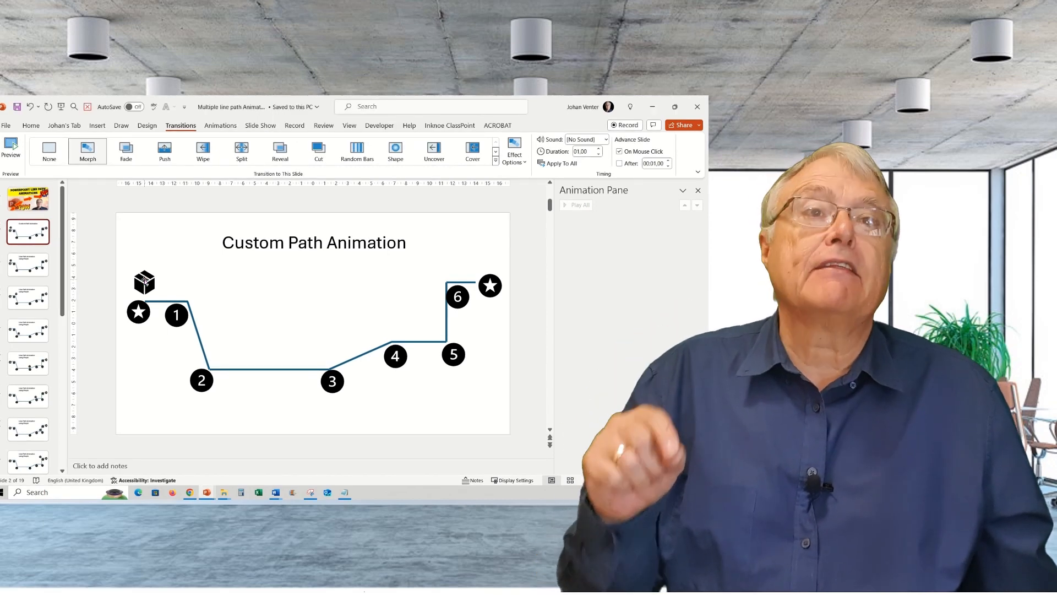
Step: Select the box graphic above the starting star on slide 2
click(143, 280)
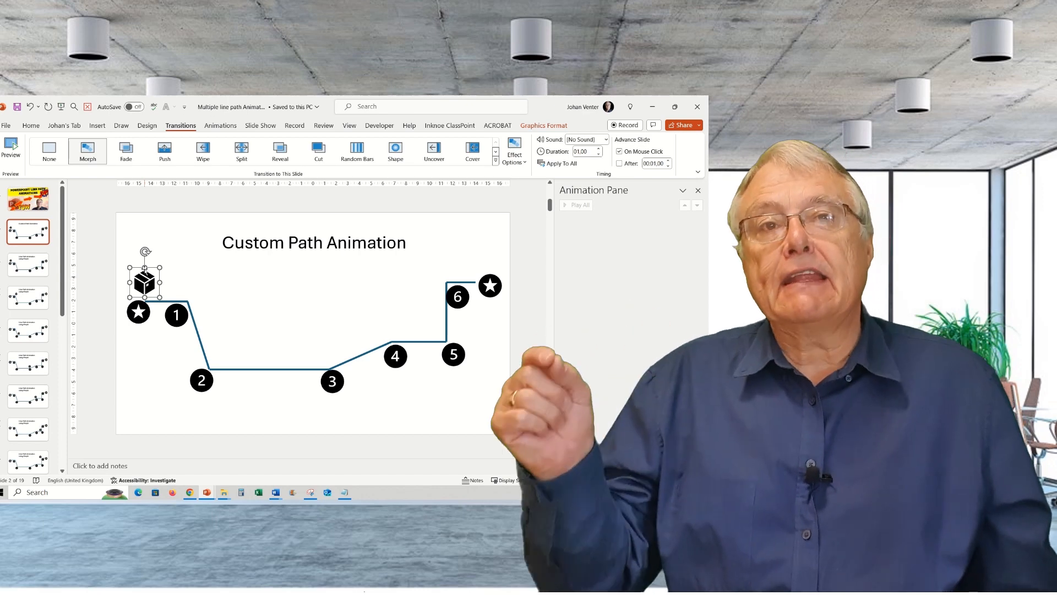
click(220, 126)
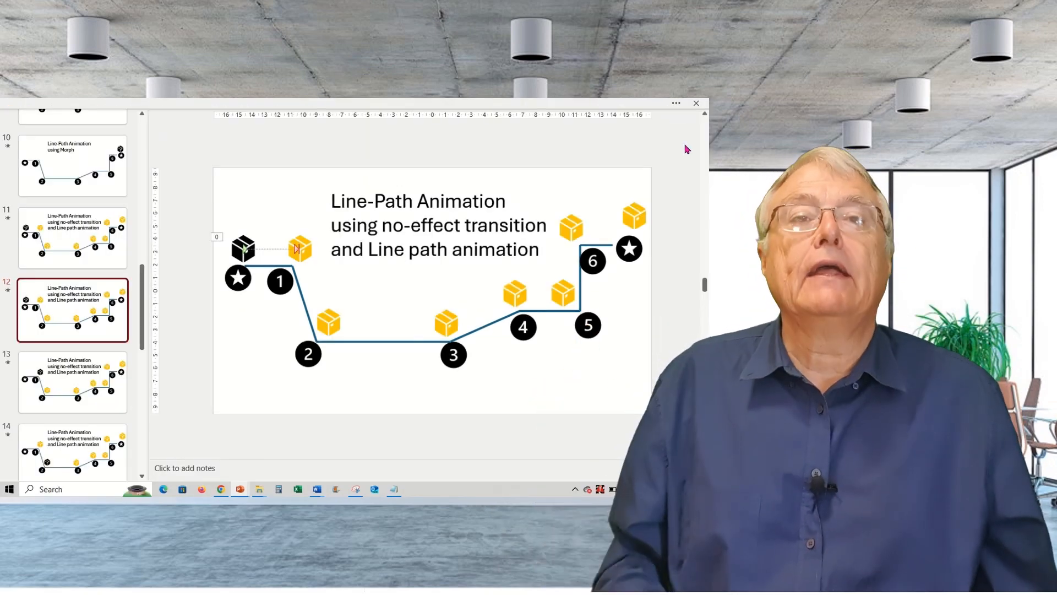
Step: Go to slide 19, 'Using several Line-Path Animations using Add Animation', from the thumbnail pane
click(73, 382)
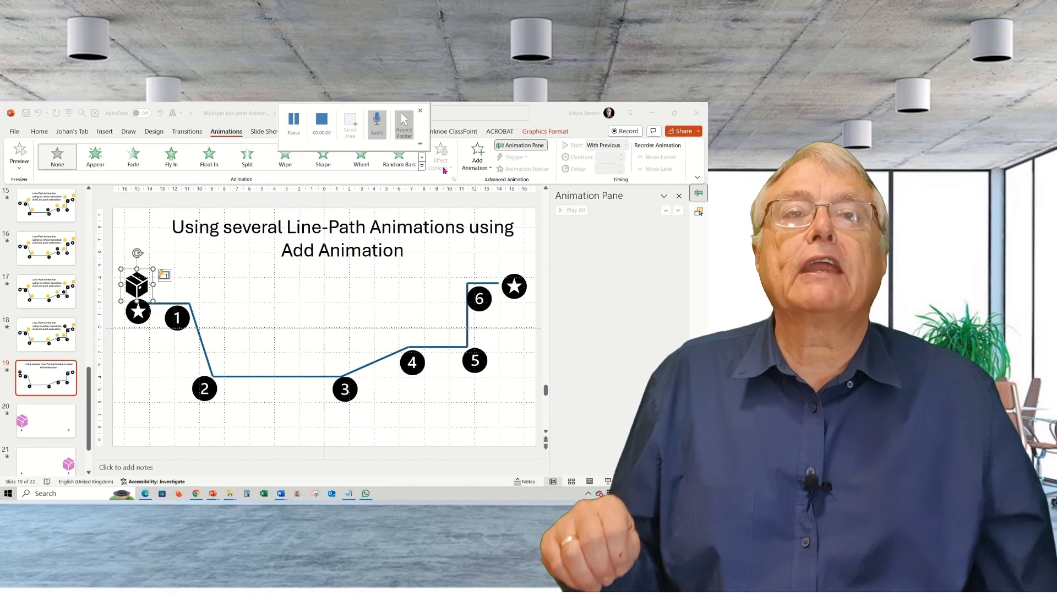
Step: Add a Lines motion path from Add Animation so the box moves toward point 1
click(419, 110)
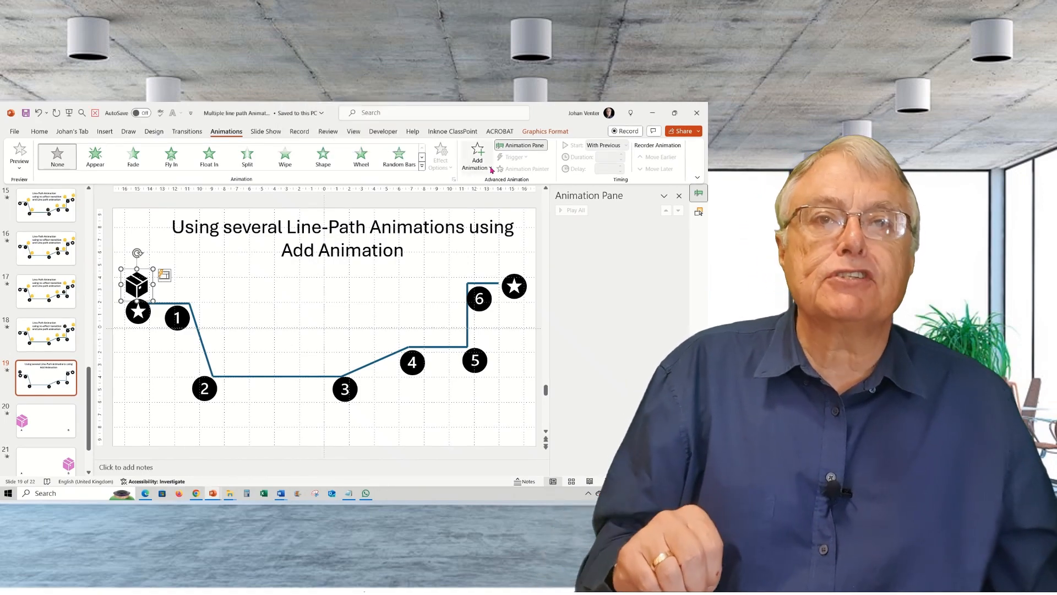
click(476, 156)
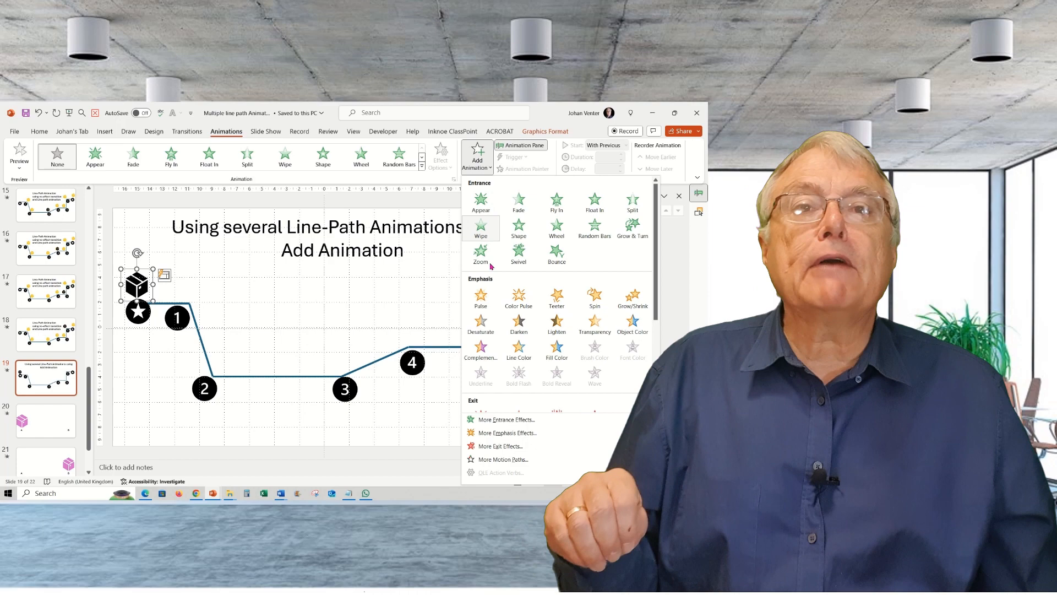
scroll(down, 3)
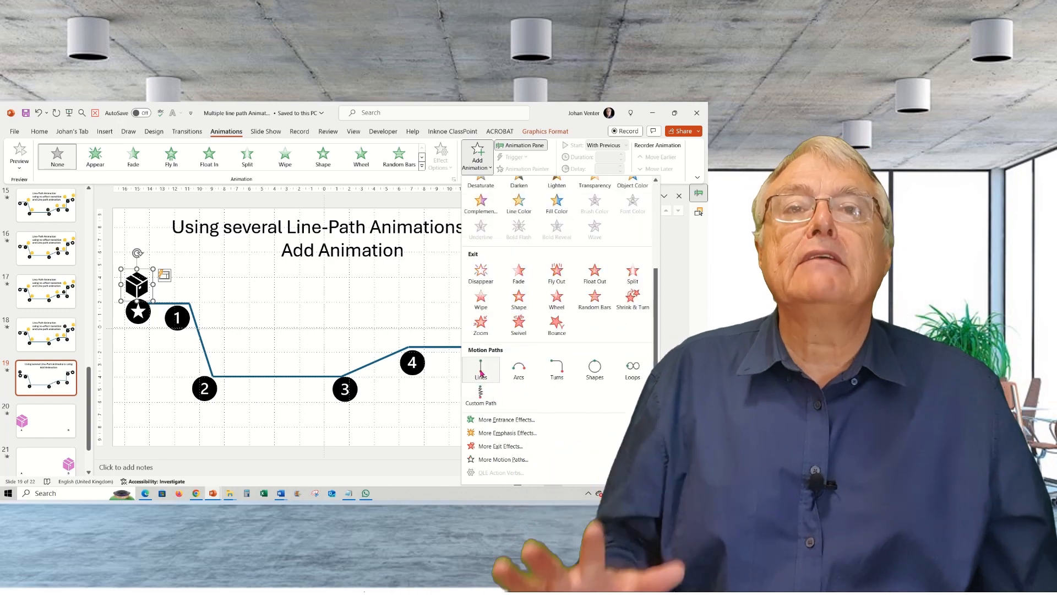
click(481, 370)
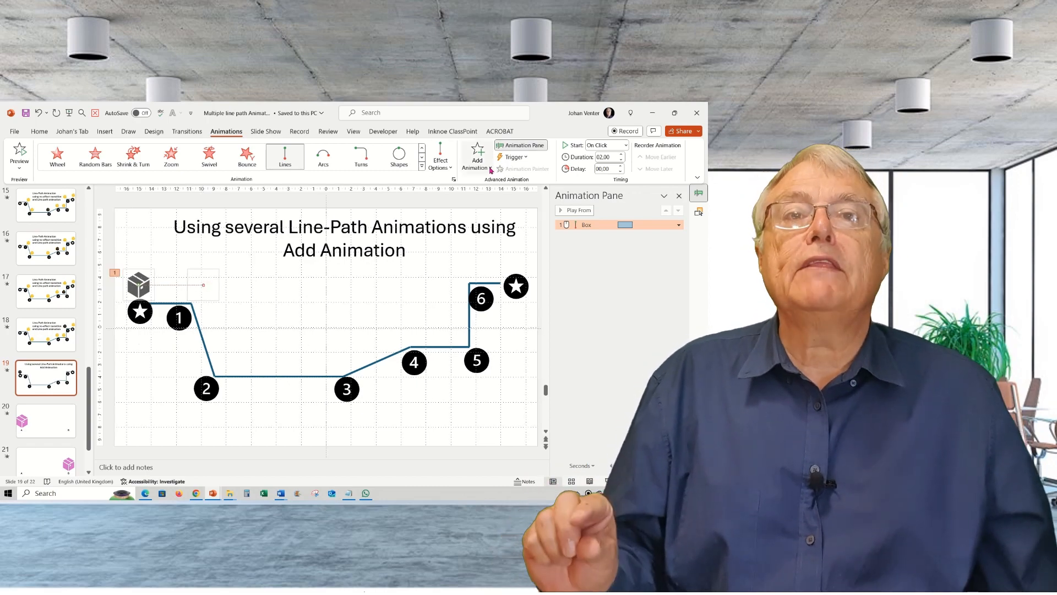
click(477, 159)
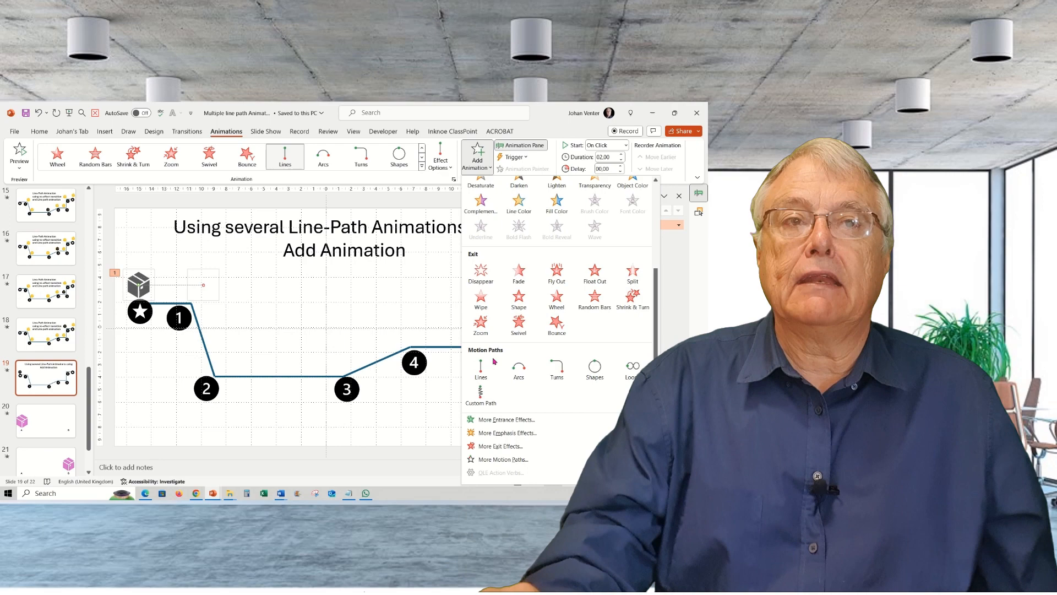
Step: Chain the second, third and fourth Lines motion paths onto the box along the route
click(480, 368)
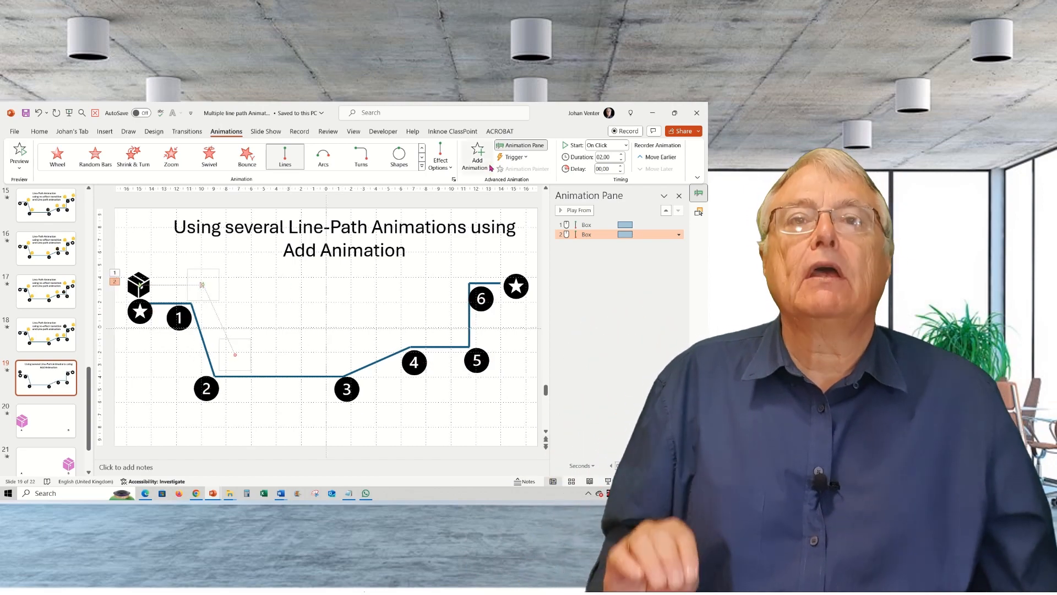
click(477, 157)
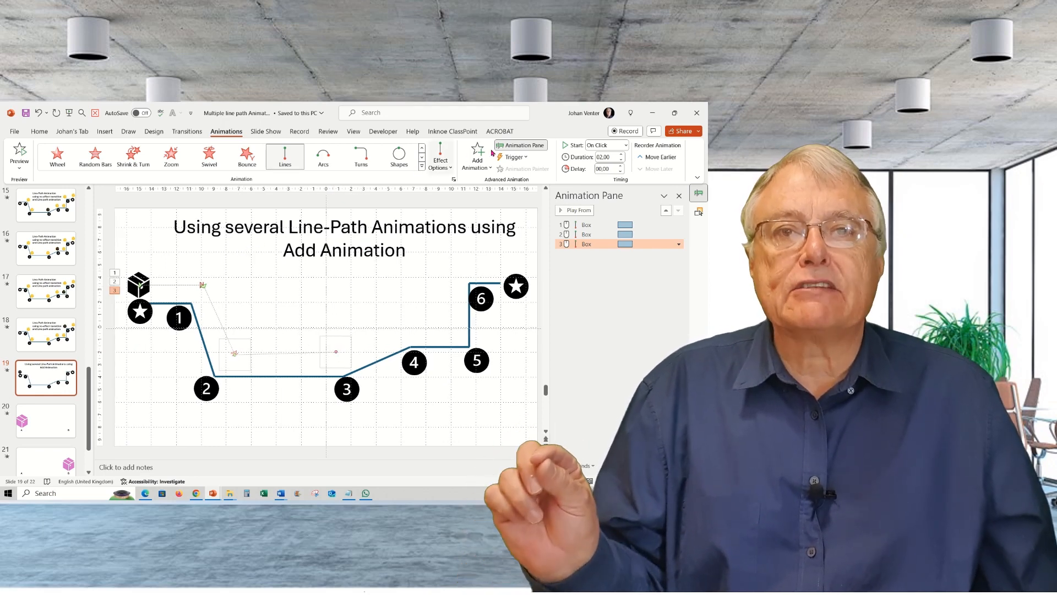
click(477, 156)
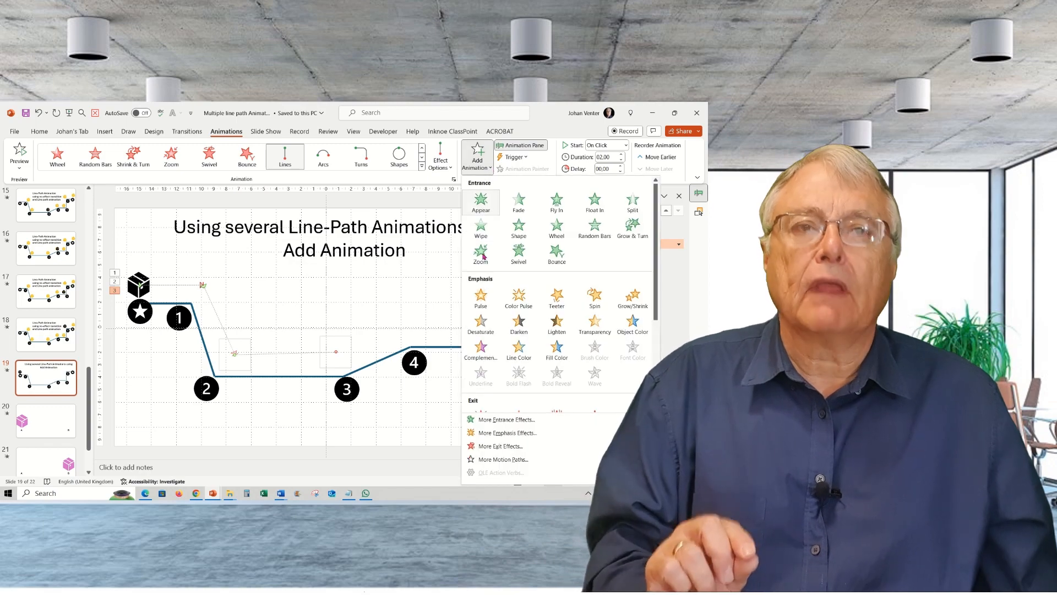
scroll(down, 3)
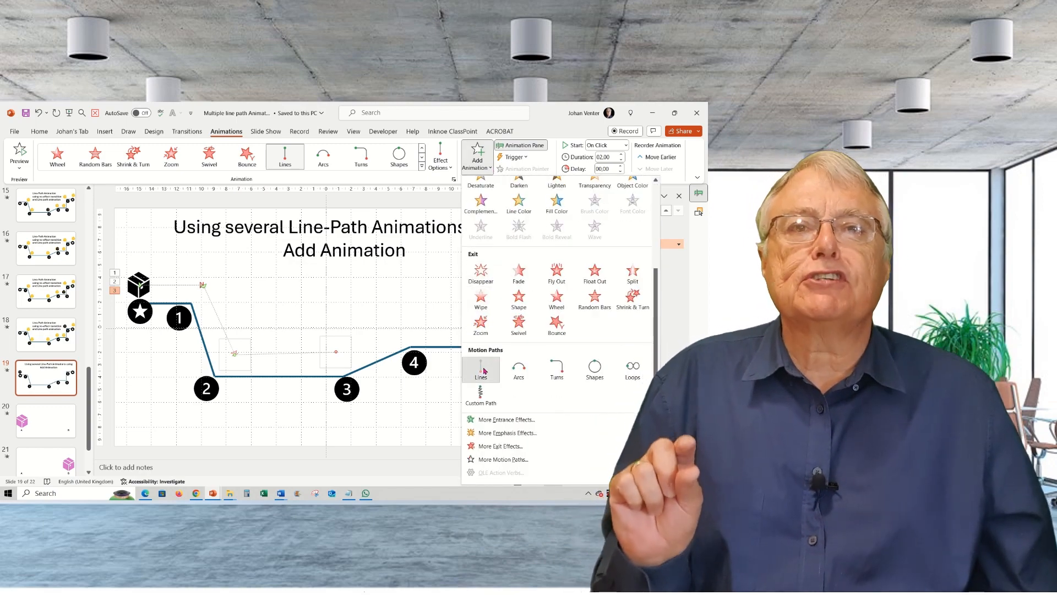
click(482, 369)
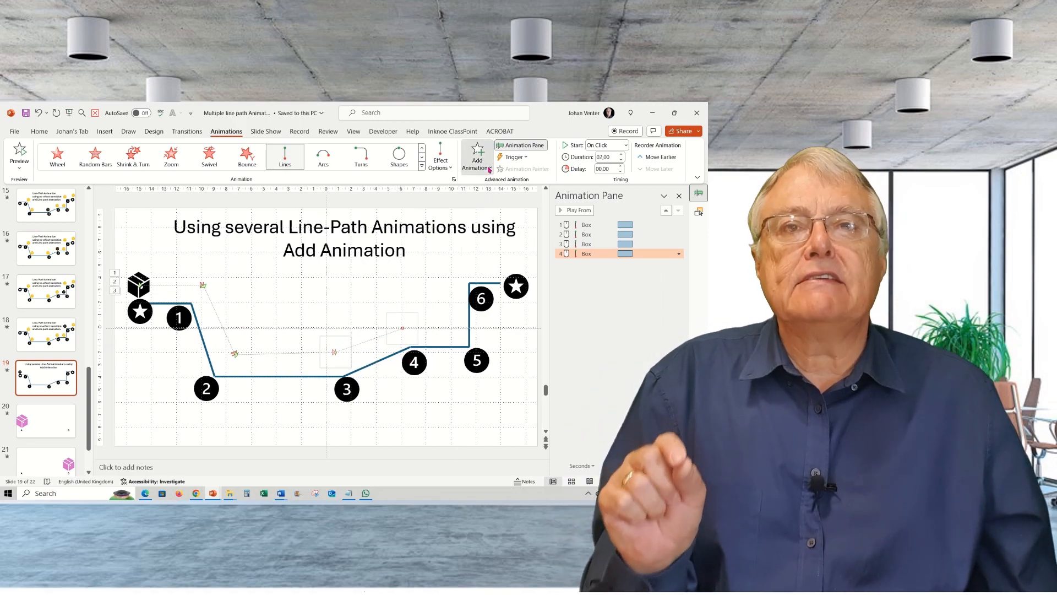
Step: Add a fifth Lines motion path extending the box's route past point 3
click(477, 156)
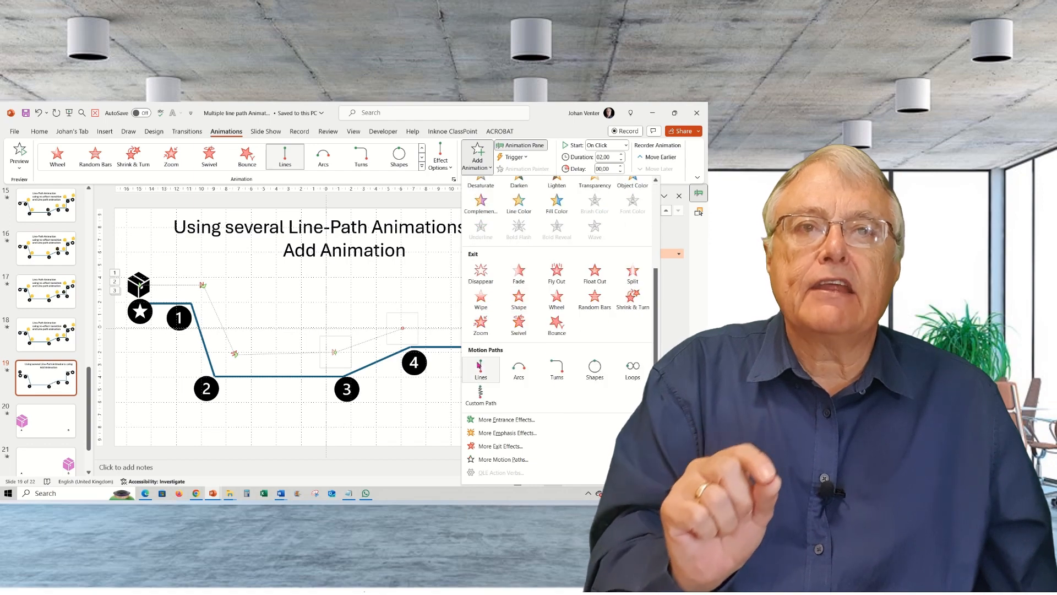
click(482, 367)
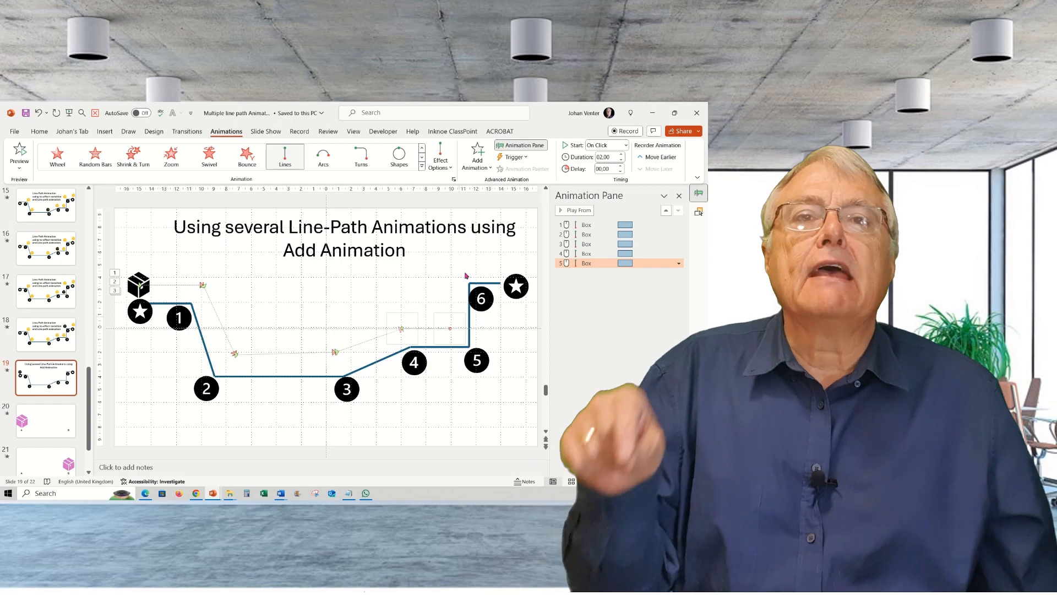
click(476, 156)
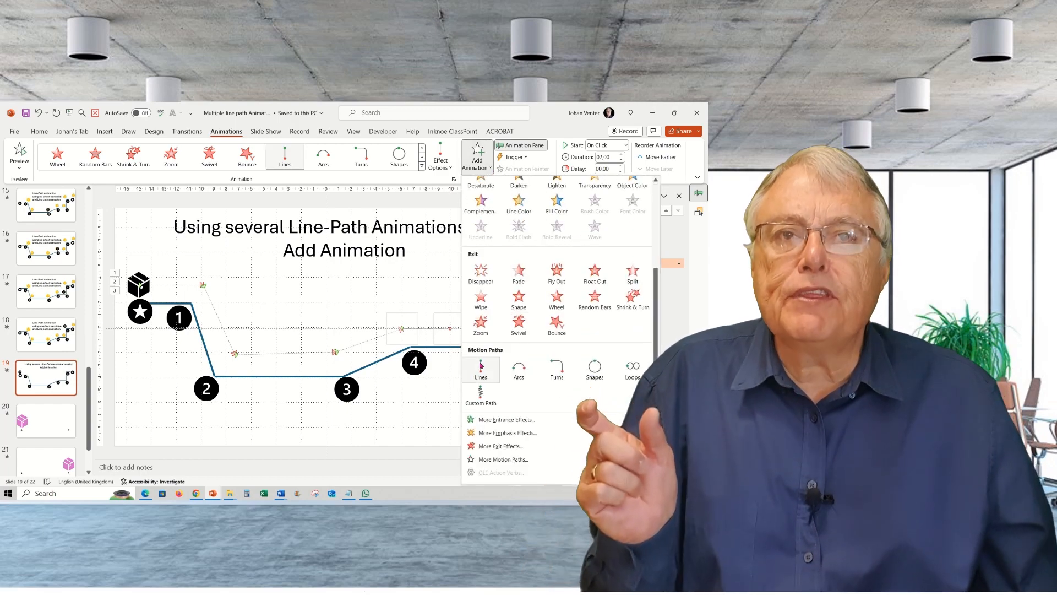
Step: Add the sixth and seventh Lines motion paths so the route climbs toward the final star
click(482, 370)
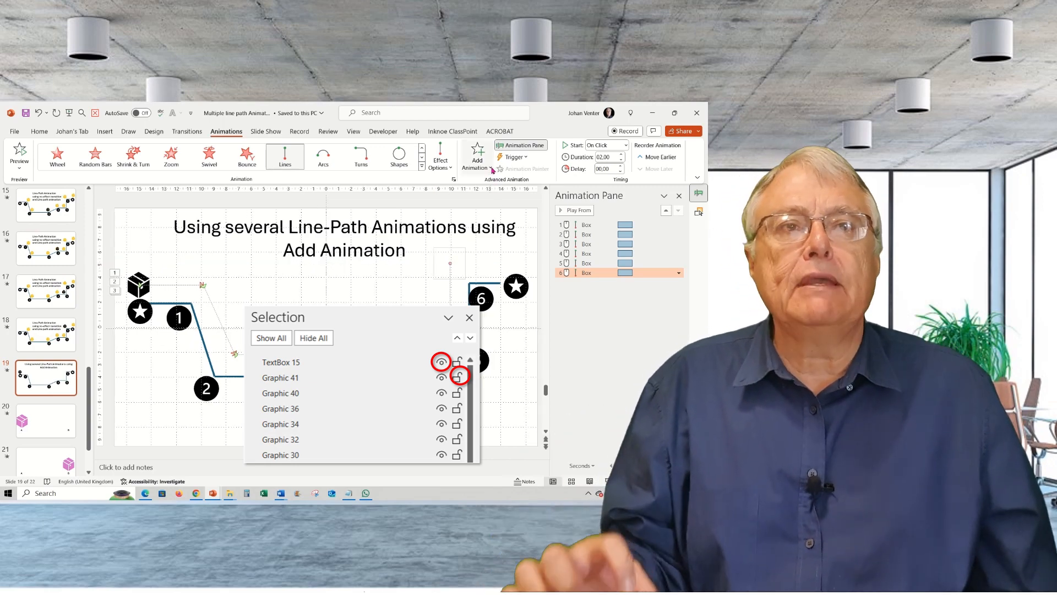
click(477, 157)
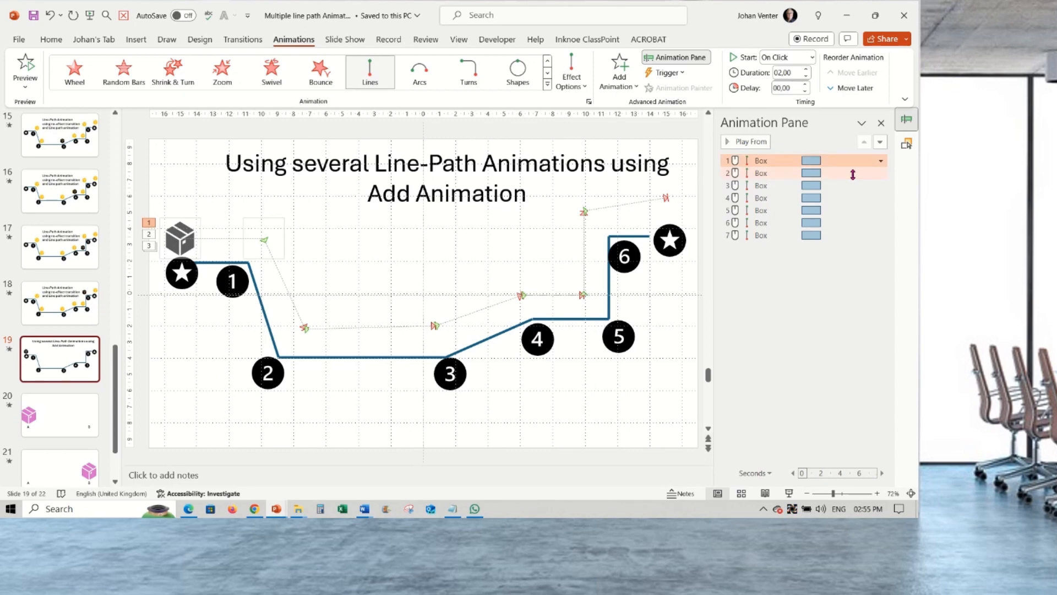
Step: Set all seven box animations to Start After Previous and bring up Effect Options
click(880, 236)
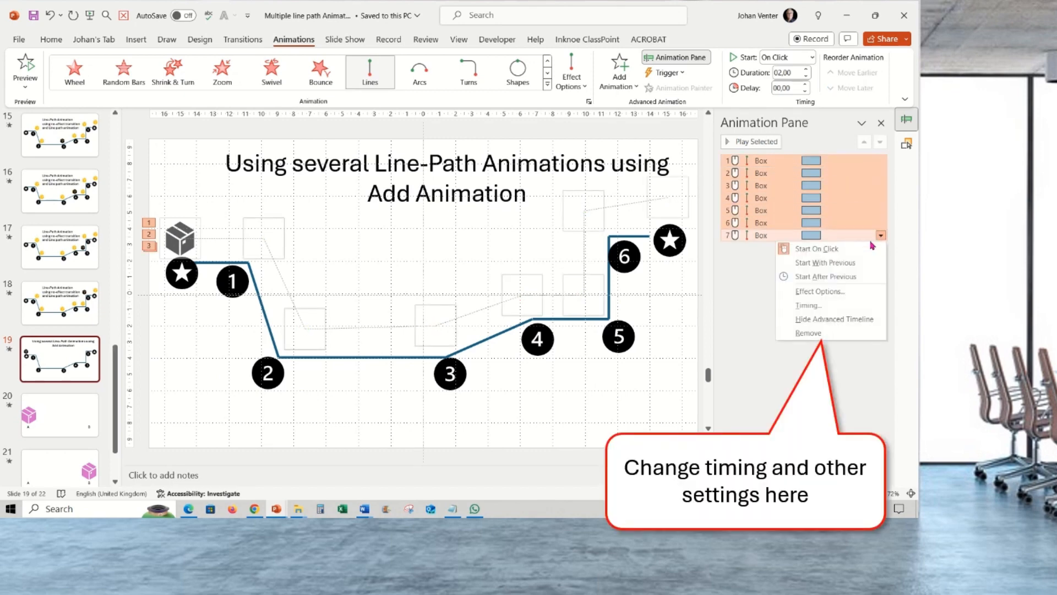
click(824, 277)
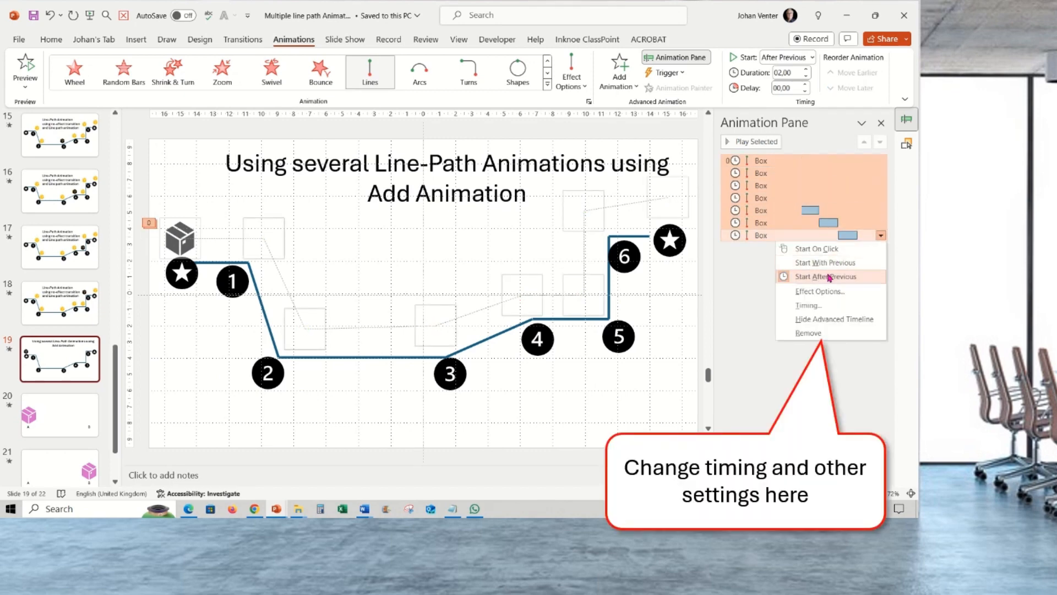
click(820, 291)
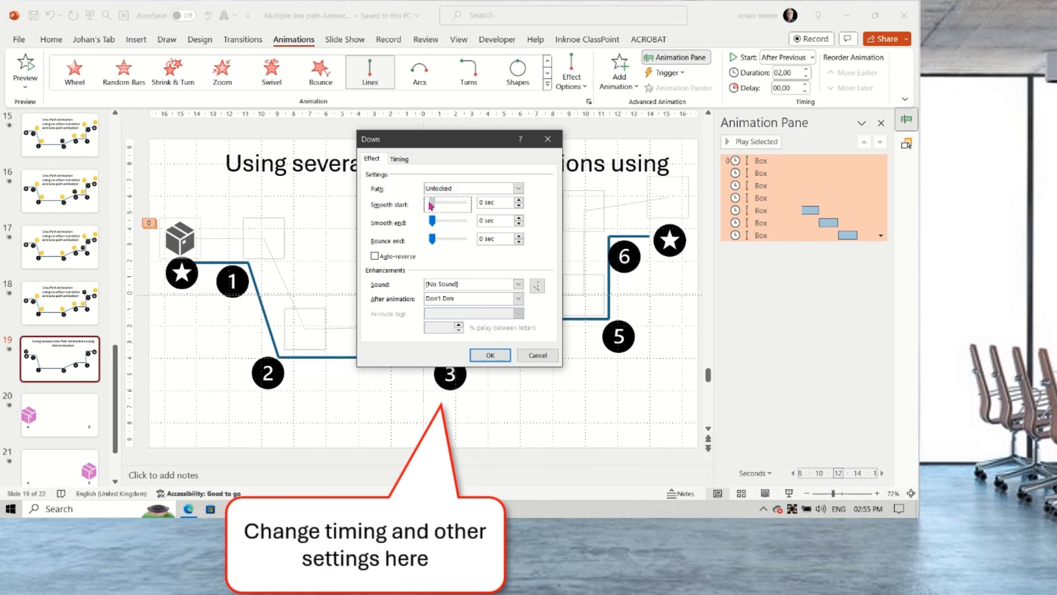